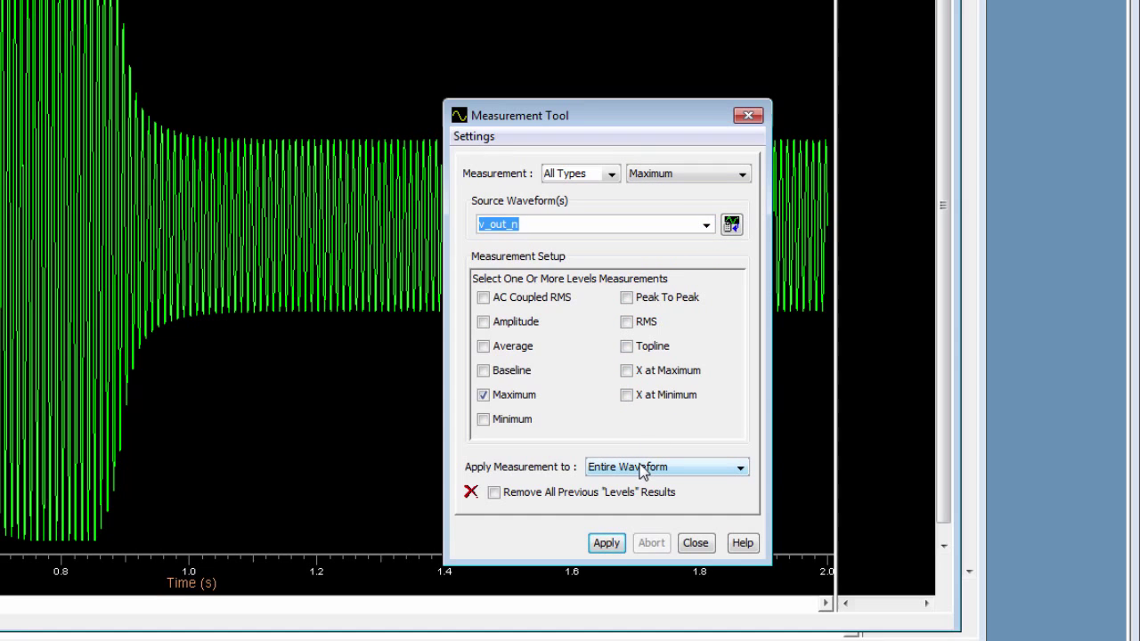
mouse_move(736, 472)
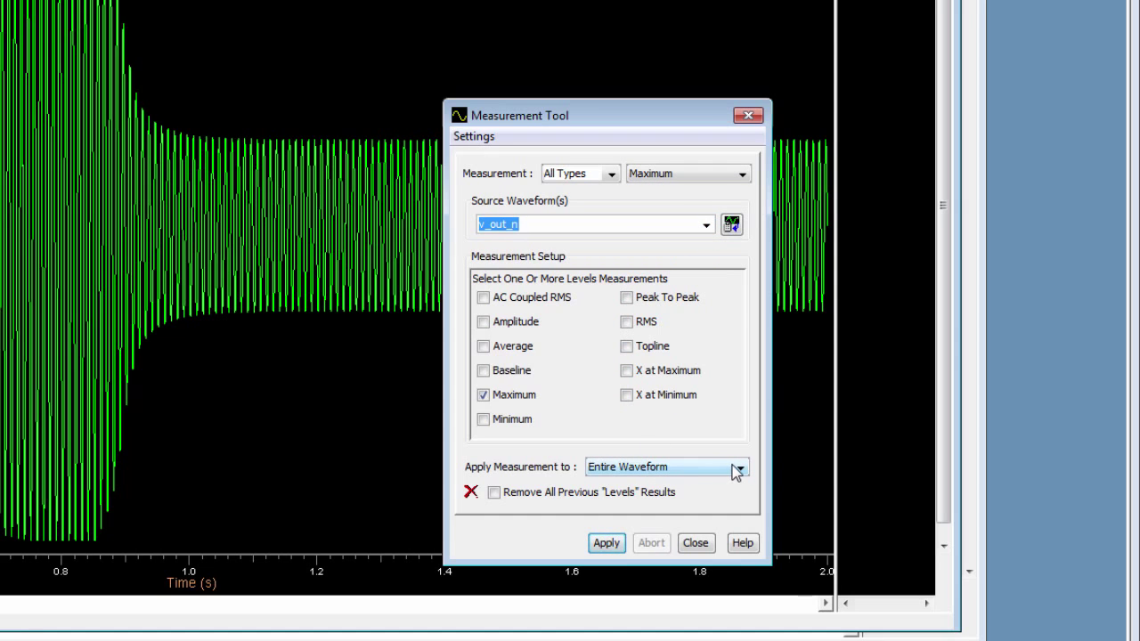
Apply the Maximum measurement over the entire v_out_n waveform.
left_click(737, 467)
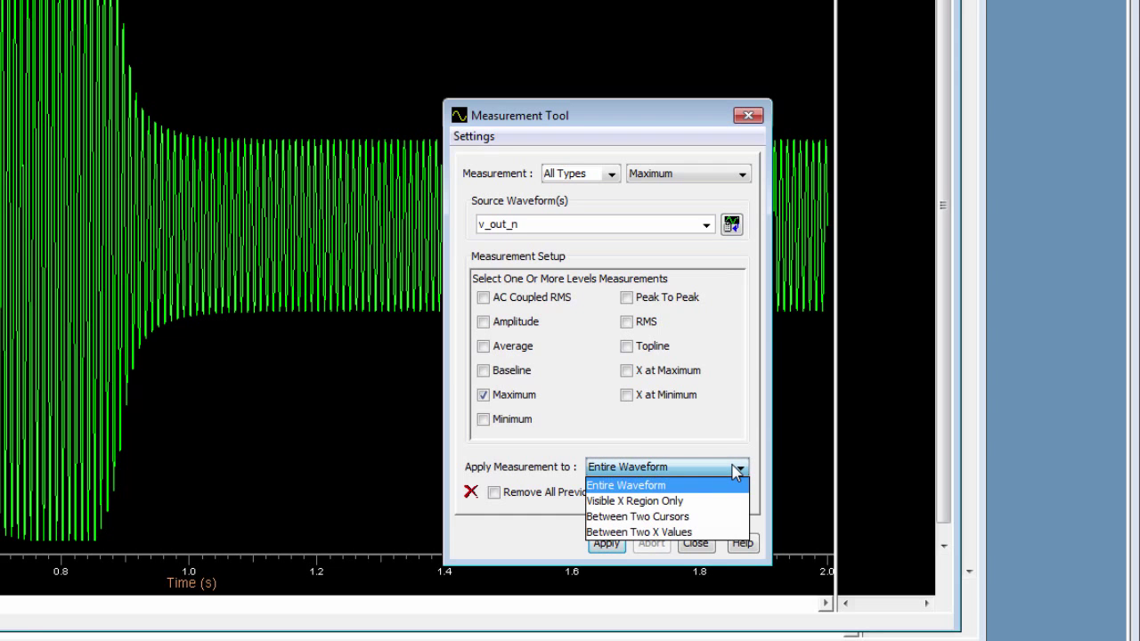
left_click(628, 485)
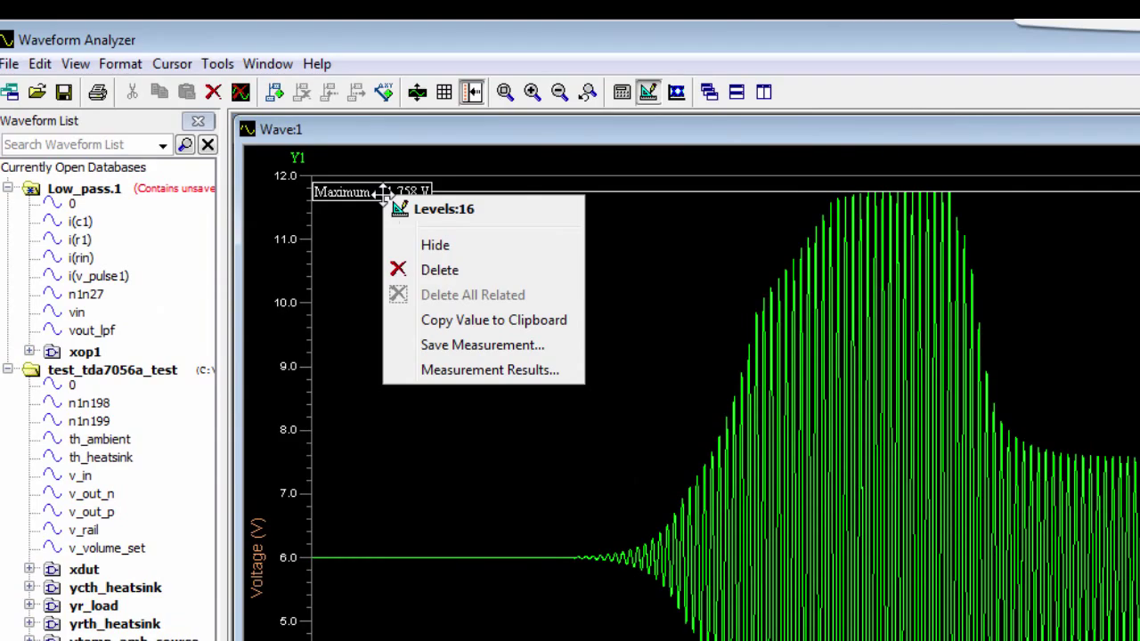
Save the Maximum measurement from its plot label to a saved-measurement file.
left_click(481, 346)
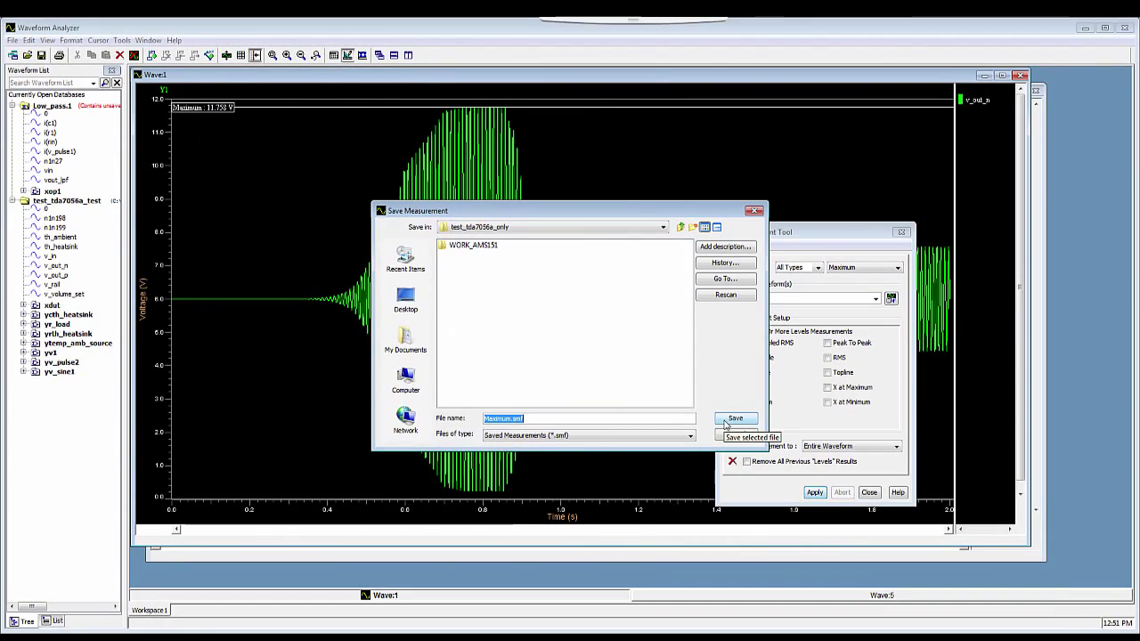
left_click(734, 419)
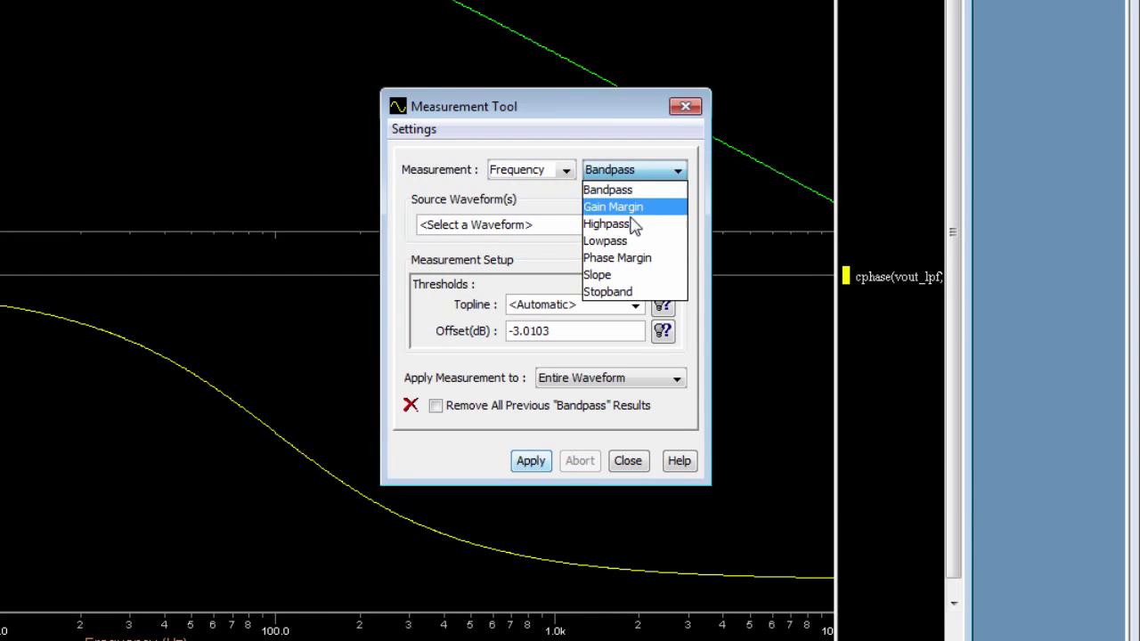
Apply a Frequency > Lowpass measurement to db(vout_lpf), labelling the result on the magnitude plot.
left_click(606, 240)
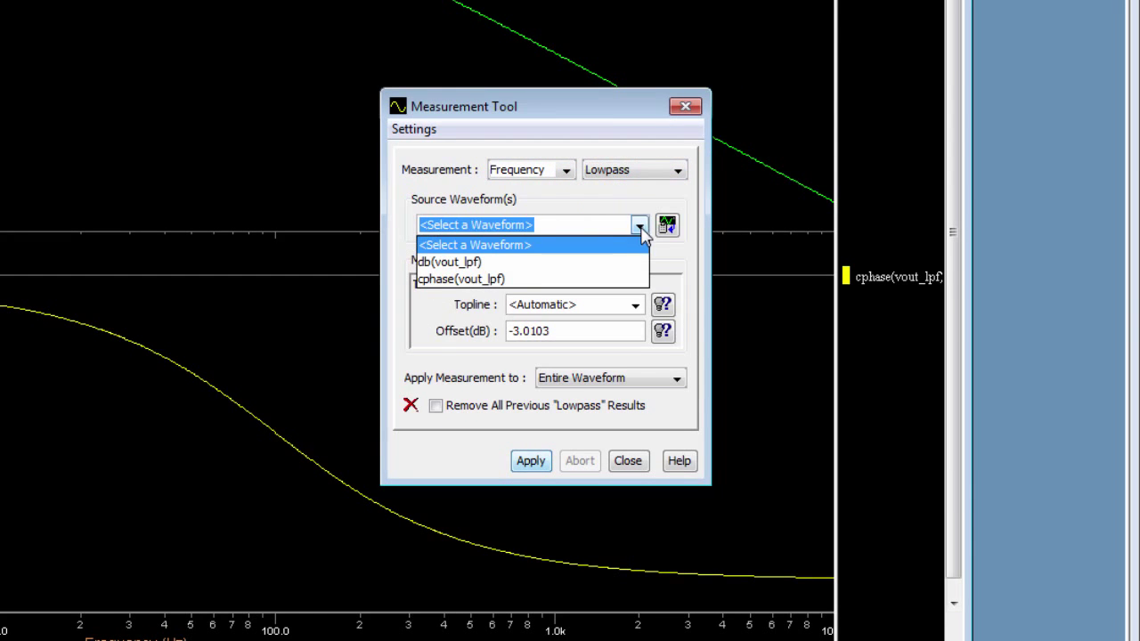
left_click(449, 260)
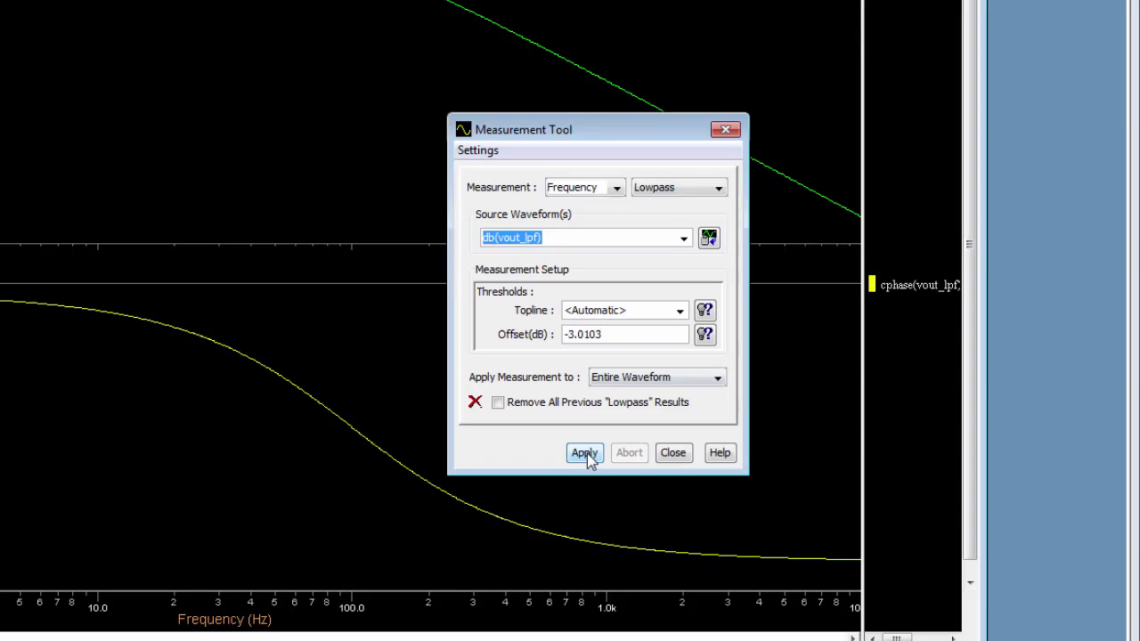
left_click(584, 453)
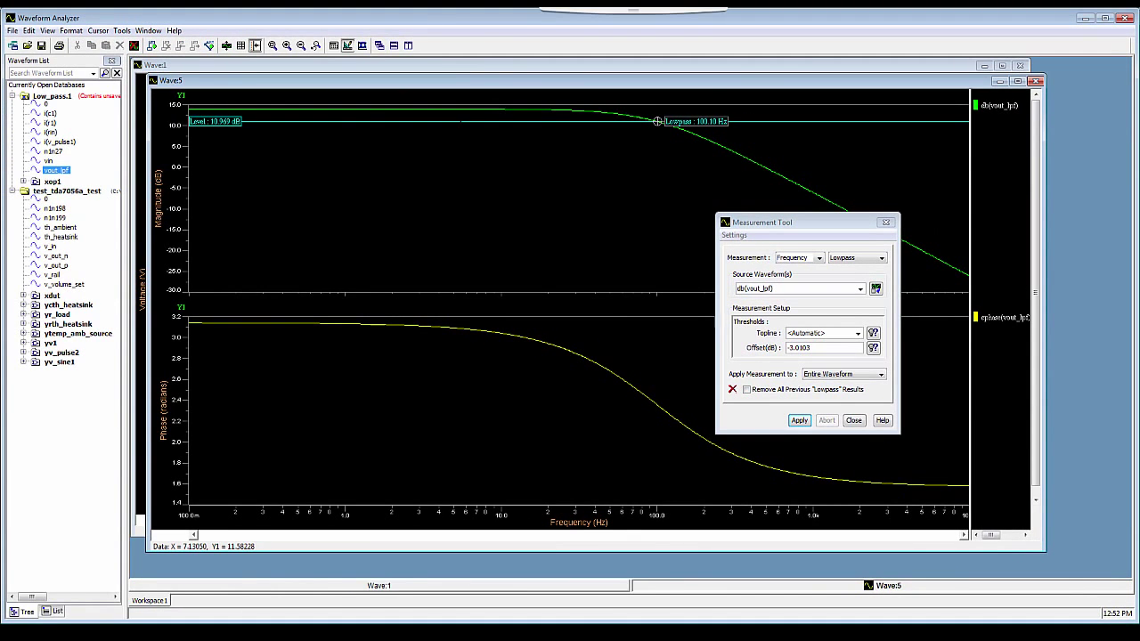
mouse_move(549, 385)
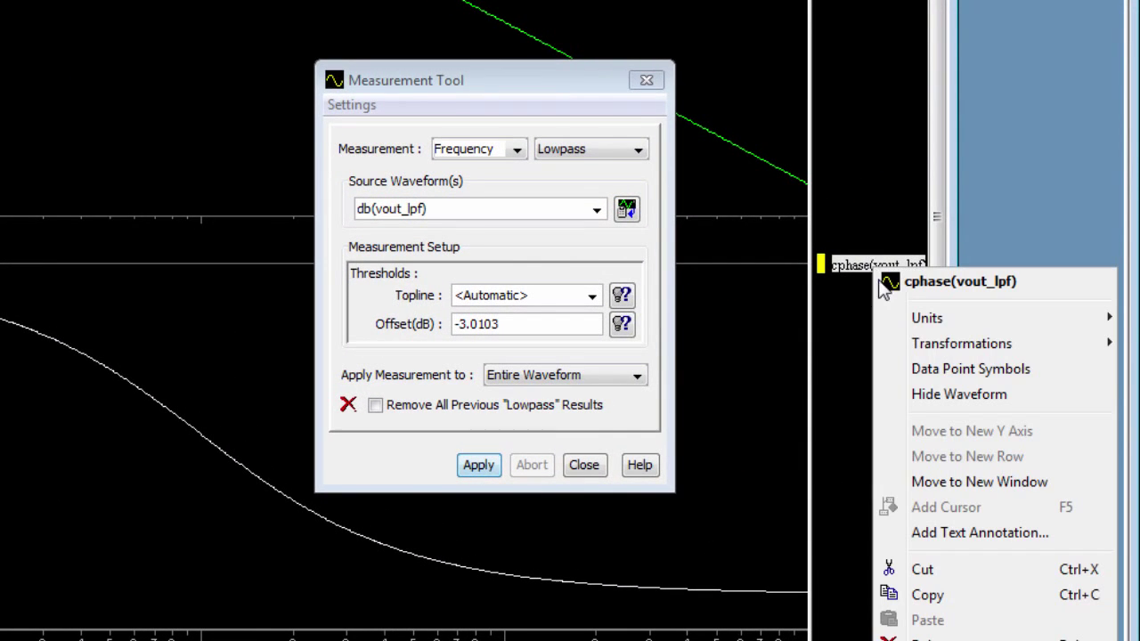
mouse_move(926, 317)
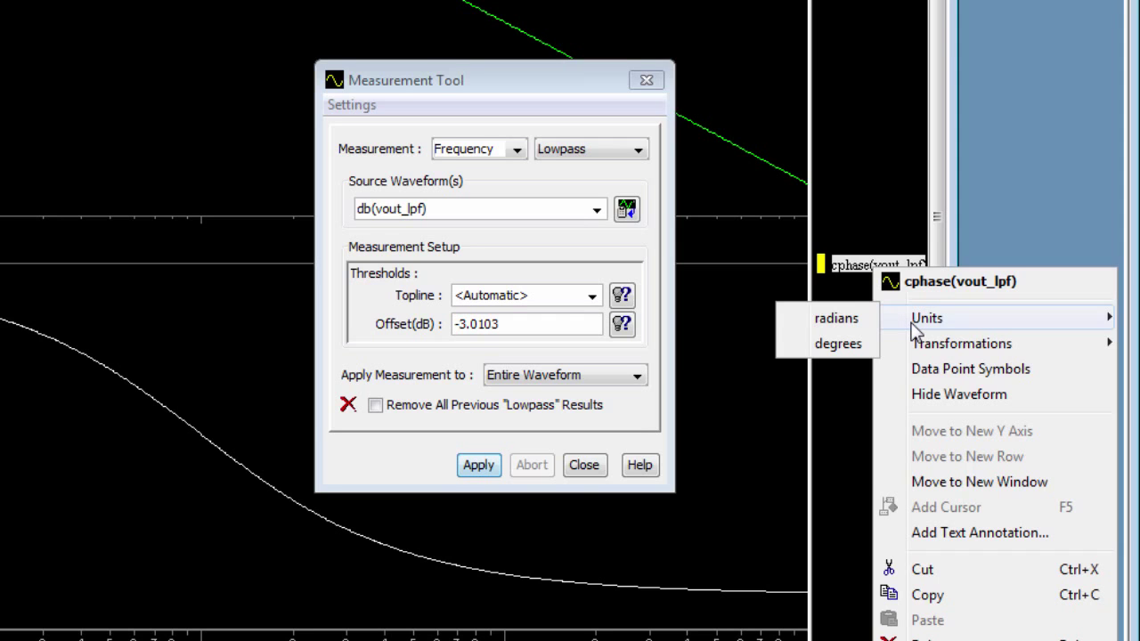